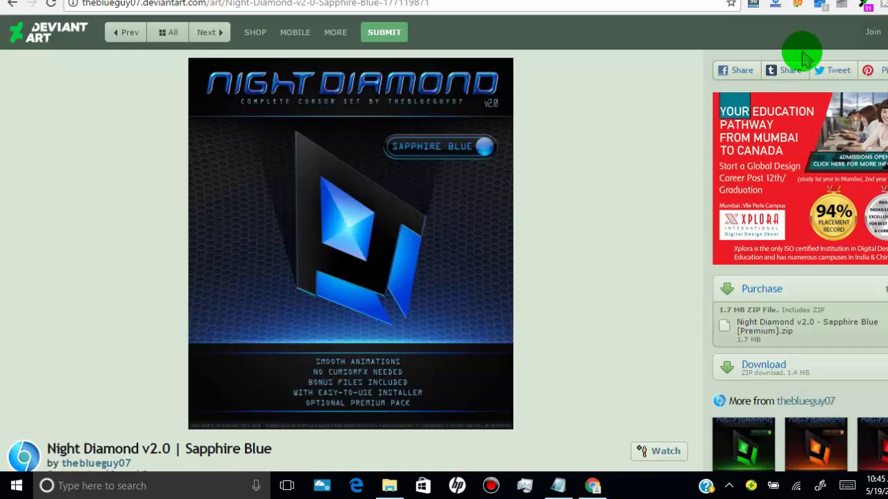
pyautogui.moveTo(635, 195)
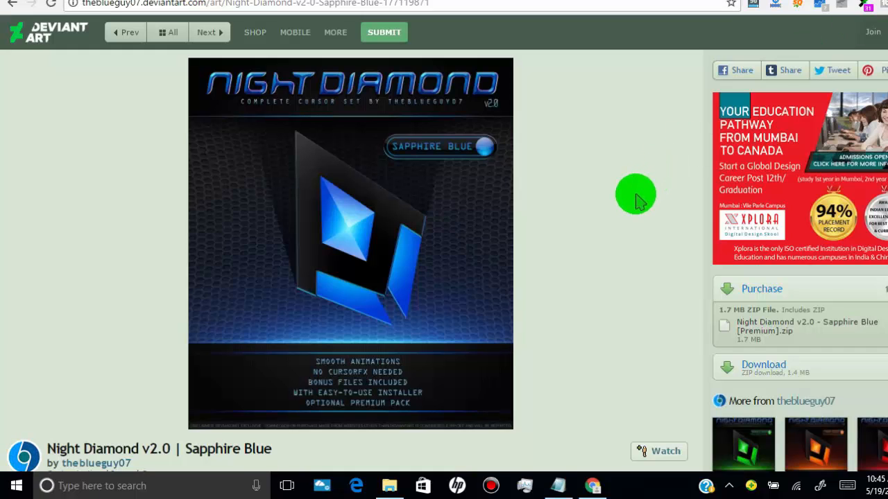
# Step: Start downloading the Night Diamond v2.0 Sapphire Blue cursor zip from the page sidebar
pyautogui.scroll(-3)
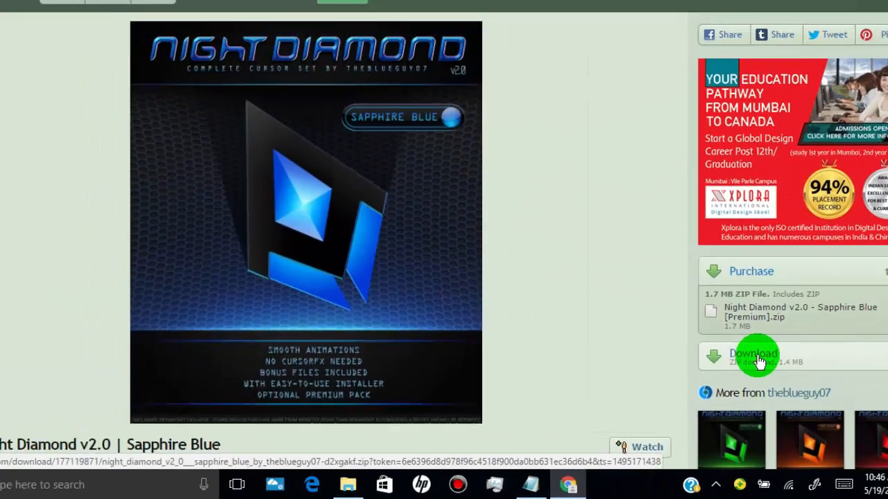
pyautogui.click(760, 358)
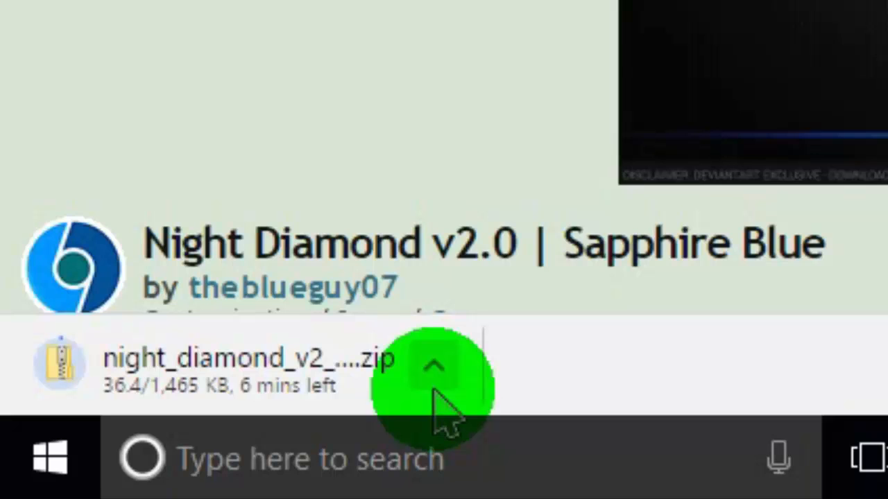
pyautogui.moveTo(749, 385)
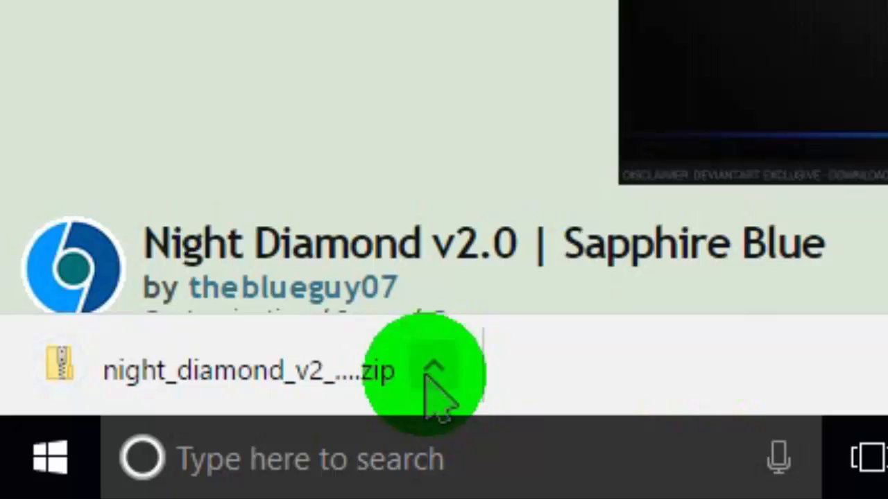
# Step: Show the options menu for the downloaded night_diamond zip in Chrome's download bar
pyautogui.click(433, 363)
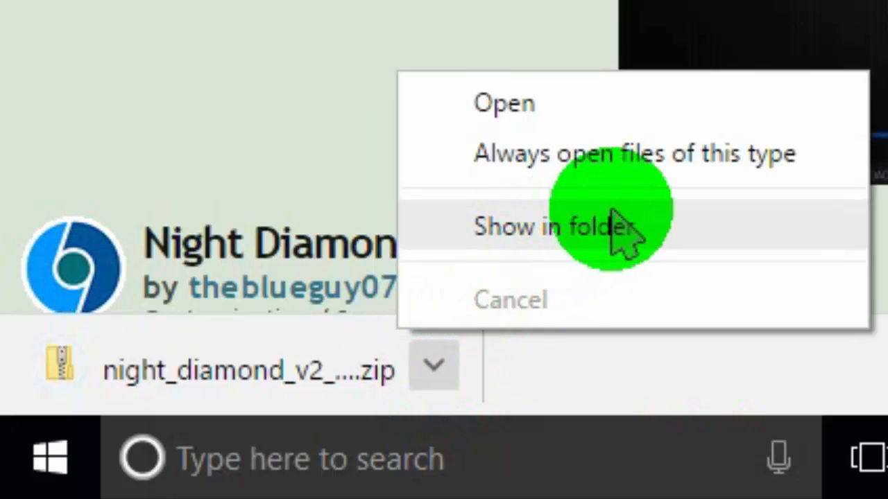
pyautogui.moveTo(492, 210)
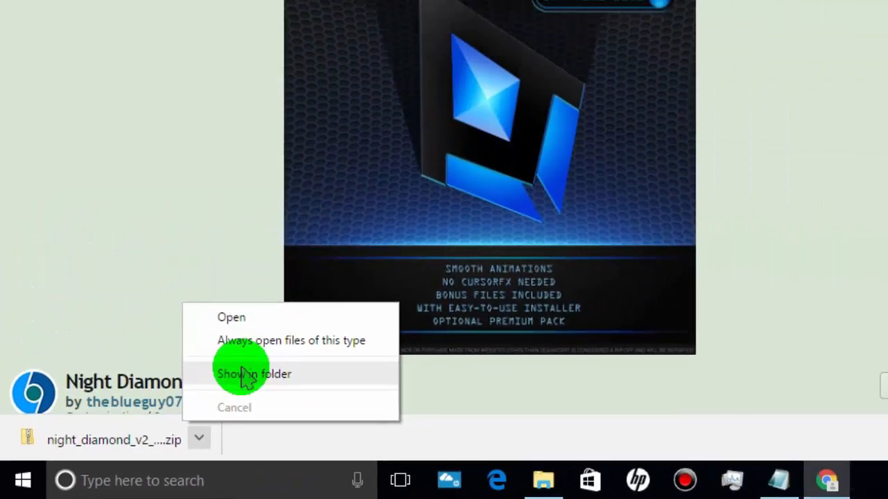
# Step: Show the zip in Downloads and extract it into the suggested Night Diamond folder
pyautogui.click(254, 374)
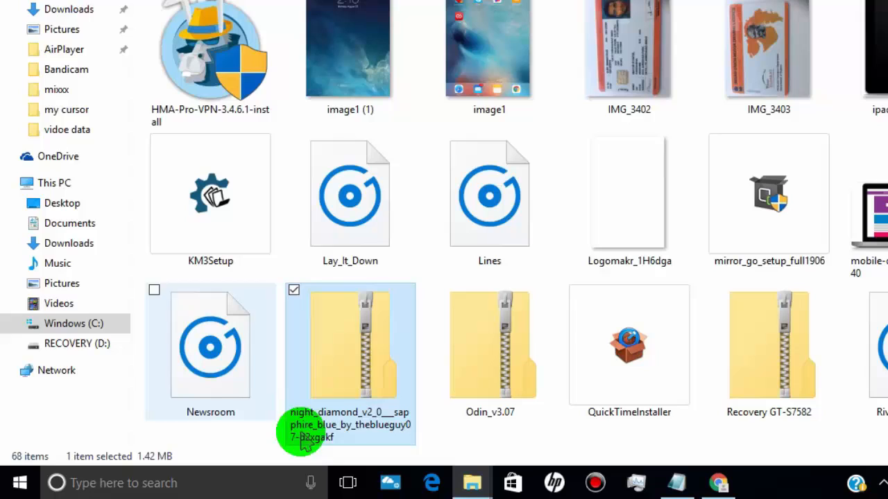
pyautogui.moveTo(367, 344)
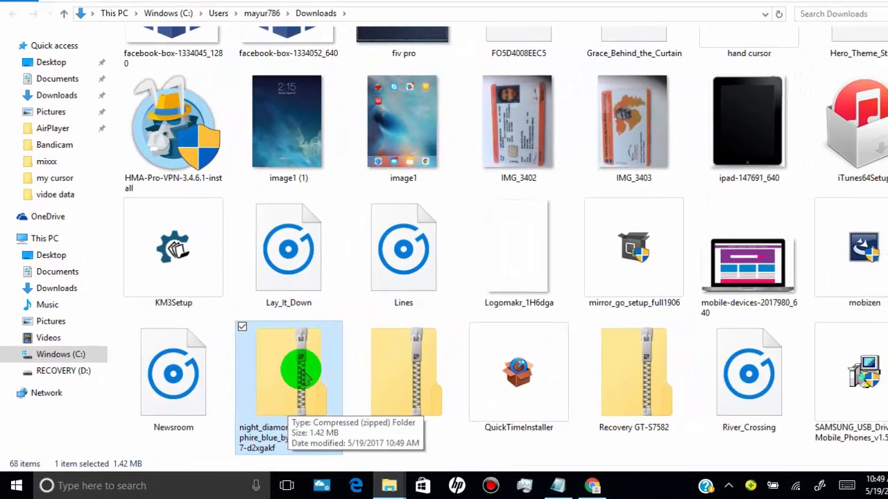
pyautogui.rightClick(289, 374)
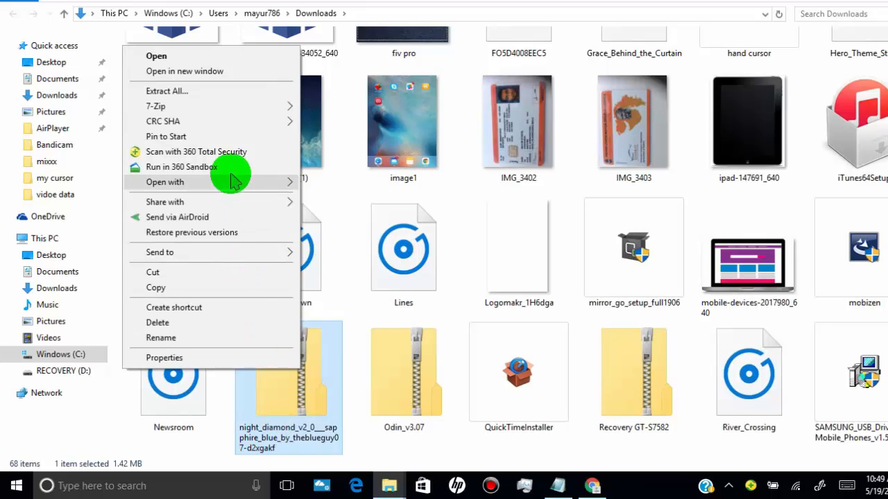
pyautogui.moveTo(211, 91)
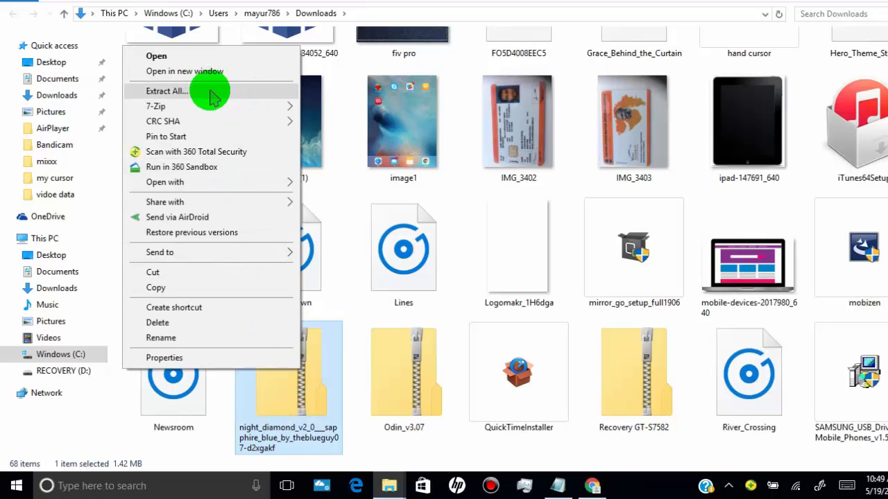
pyautogui.click(167, 92)
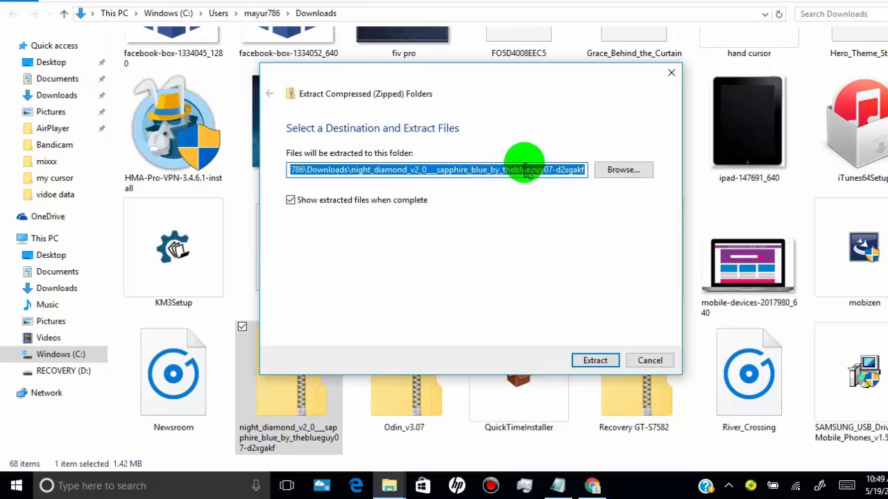
pyautogui.moveTo(439, 245)
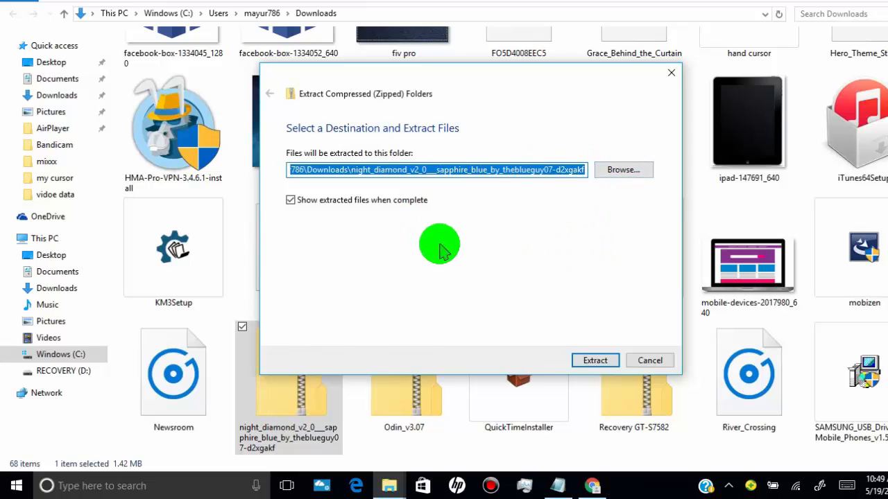
pyautogui.moveTo(519, 297)
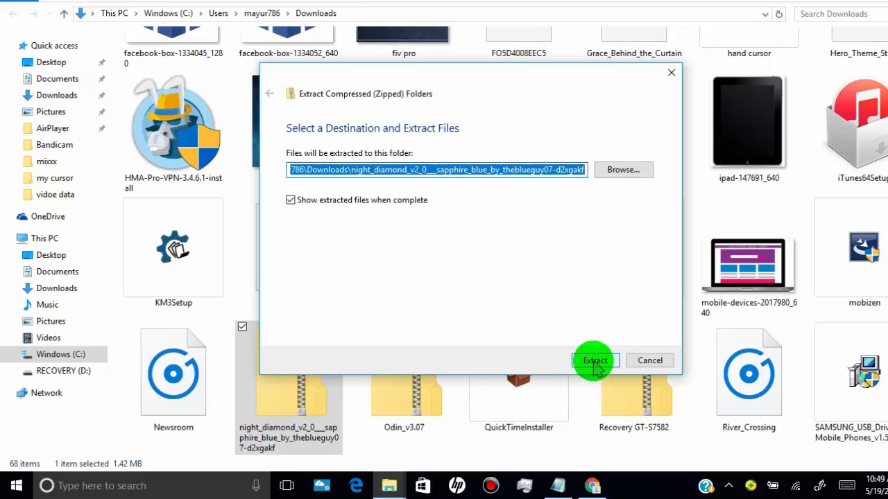
pyautogui.click(593, 360)
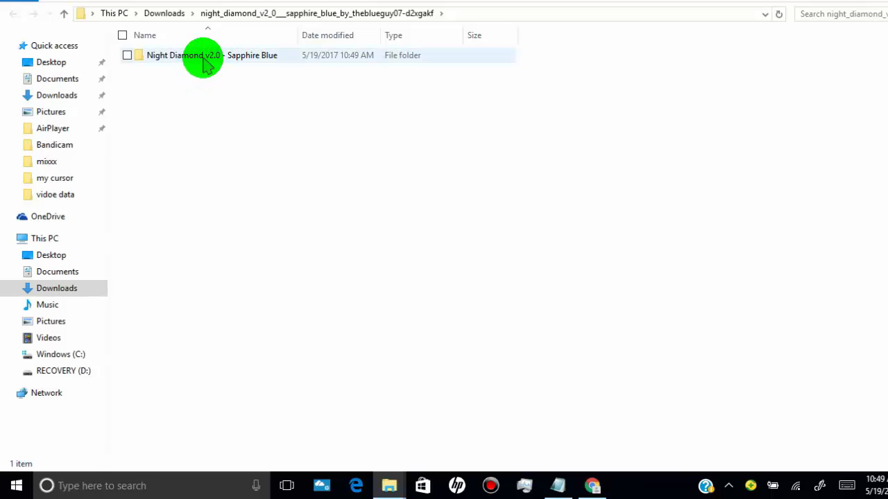
# Step: Enter the Night Diamond v2.0 - Sapphire Blue folder and copy [SB] Normal Select v2.0
pyautogui.doubleClick(183, 55)
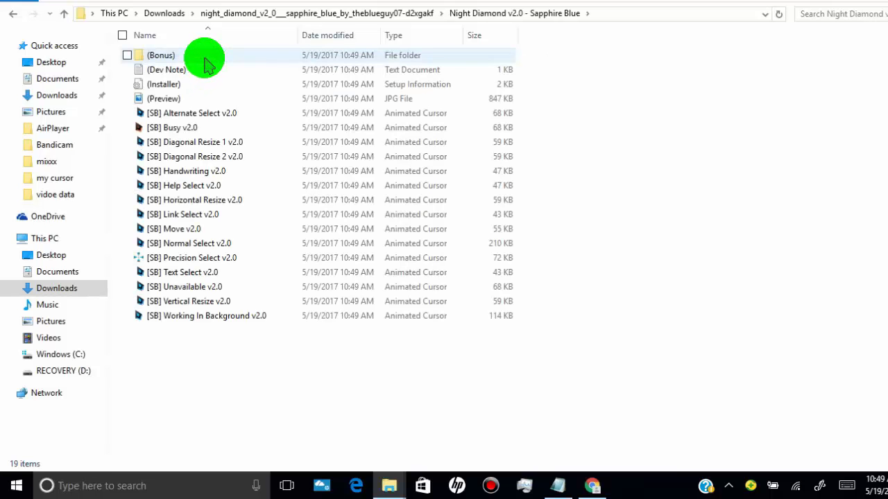
pyautogui.moveTo(219, 98)
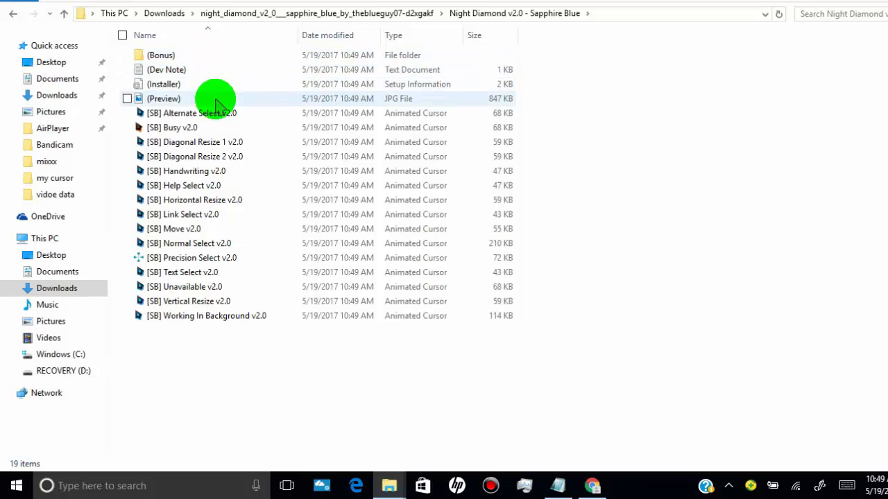
pyautogui.moveTo(233, 113)
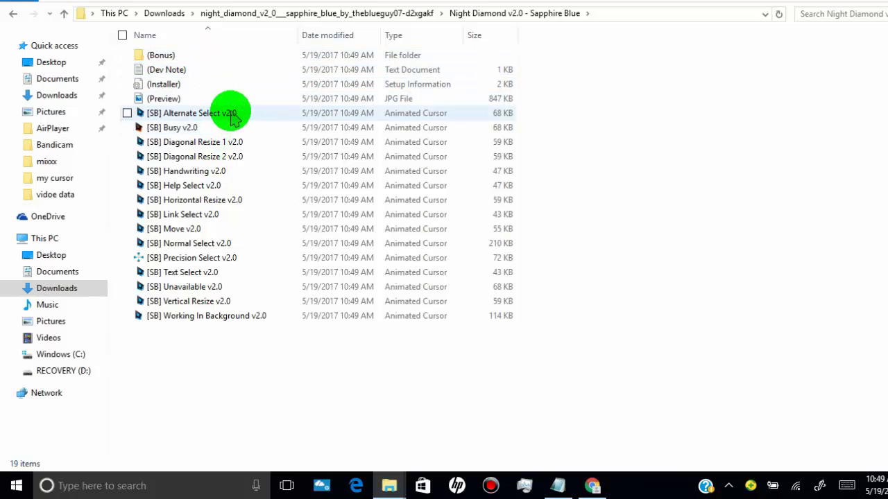
pyautogui.moveTo(233, 114)
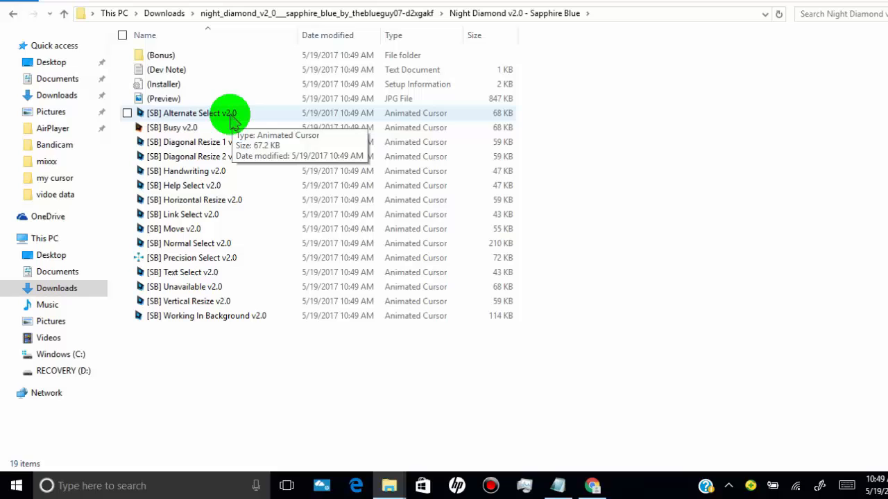
pyautogui.moveTo(225, 125)
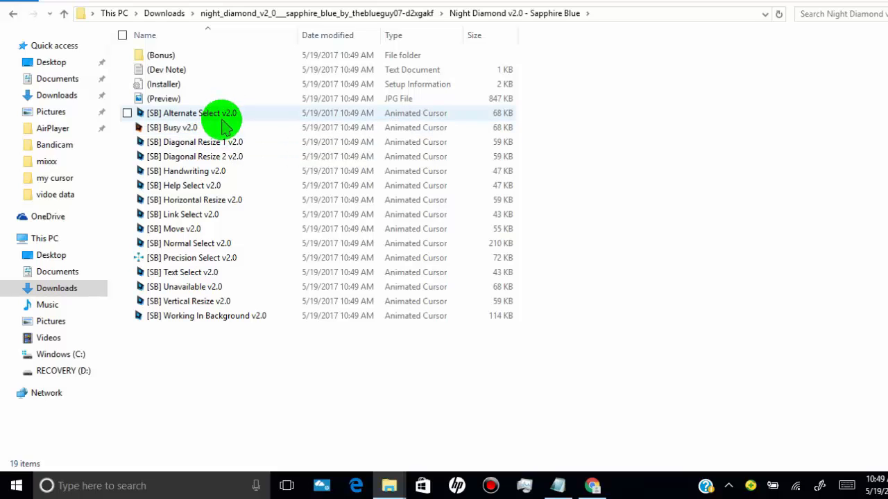
pyautogui.moveTo(222, 172)
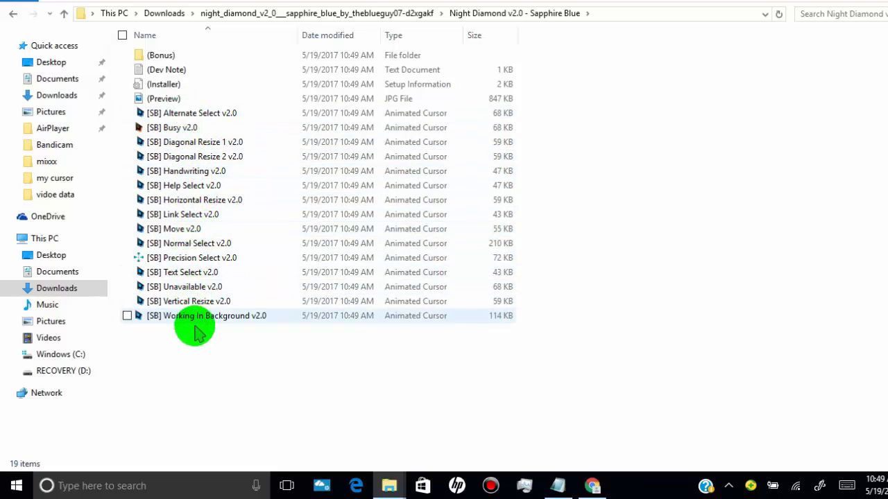
pyautogui.moveTo(201, 141)
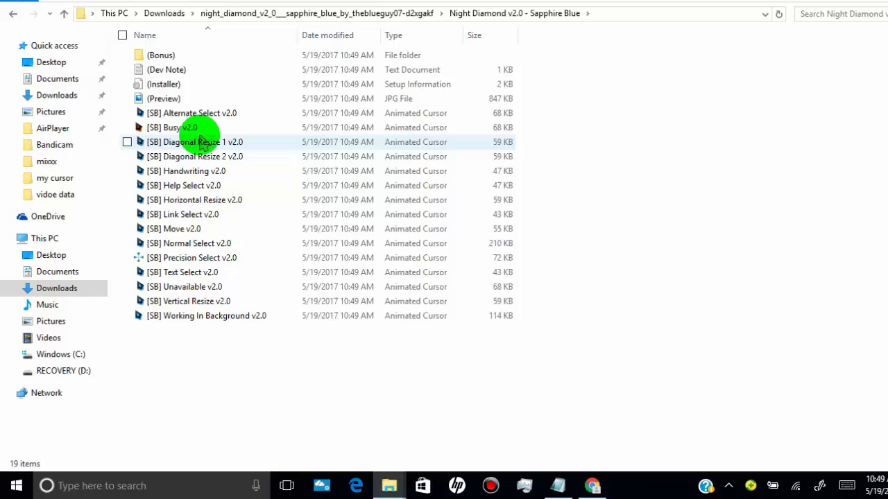
pyautogui.moveTo(201, 113)
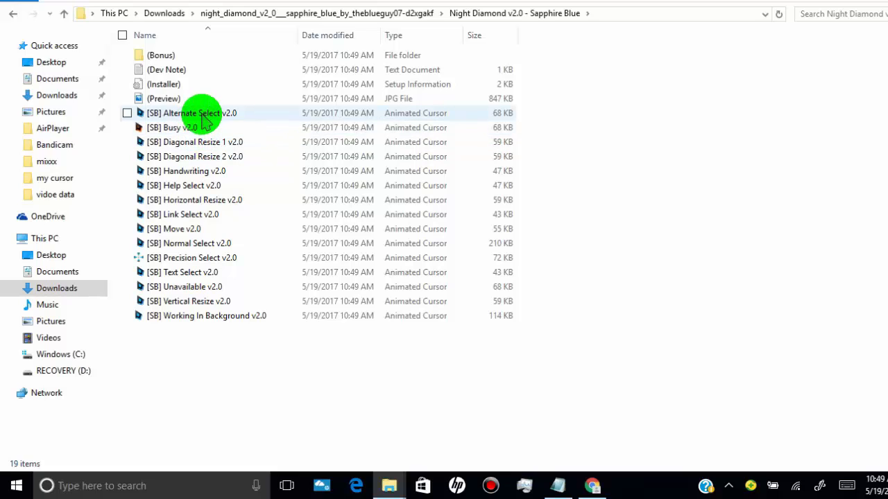
pyautogui.moveTo(208, 191)
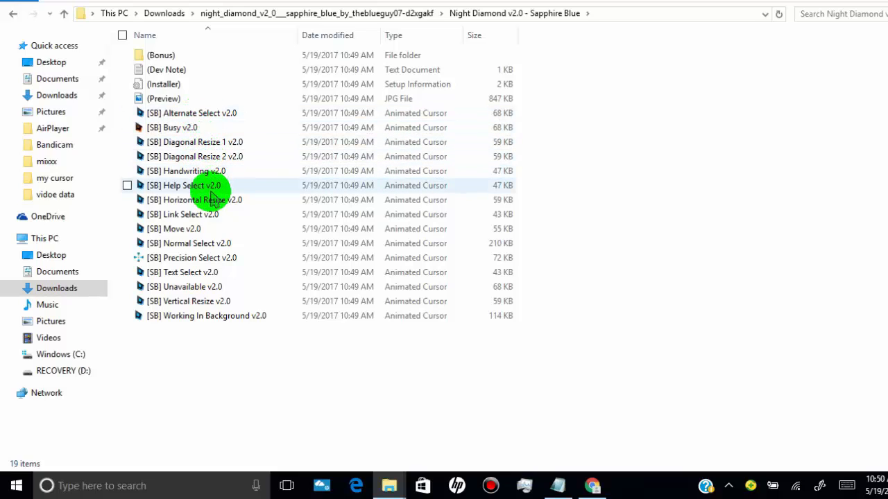
pyautogui.moveTo(211, 236)
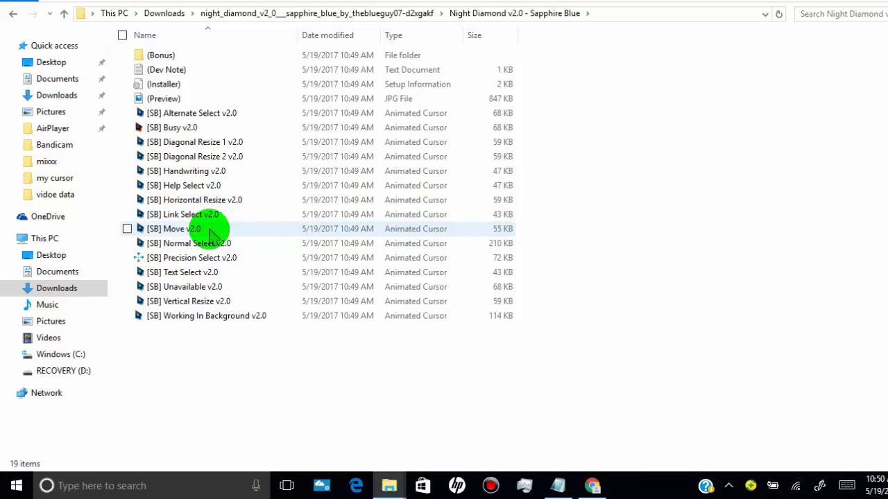
pyautogui.moveTo(215, 244)
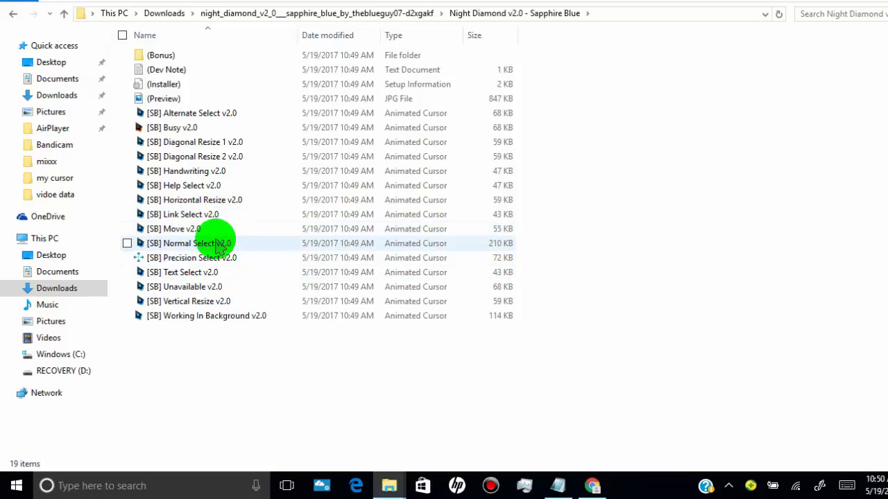
pyautogui.moveTo(208, 247)
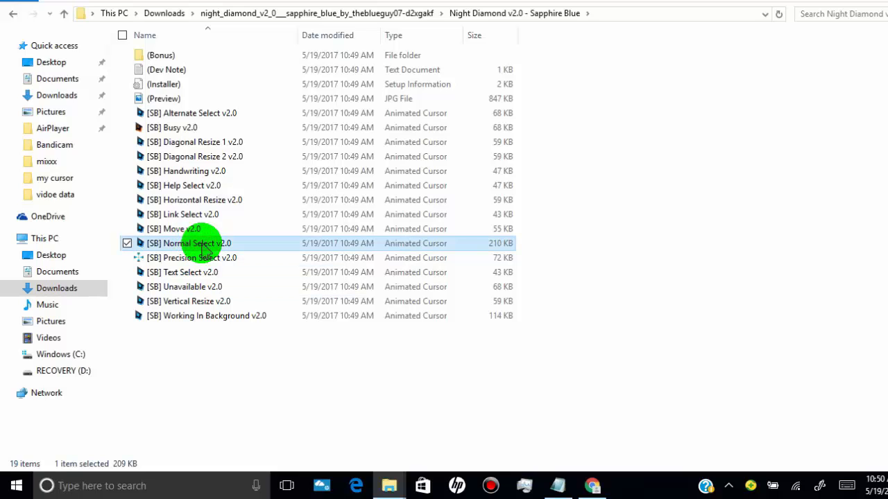
pyautogui.rightClick(189, 242)
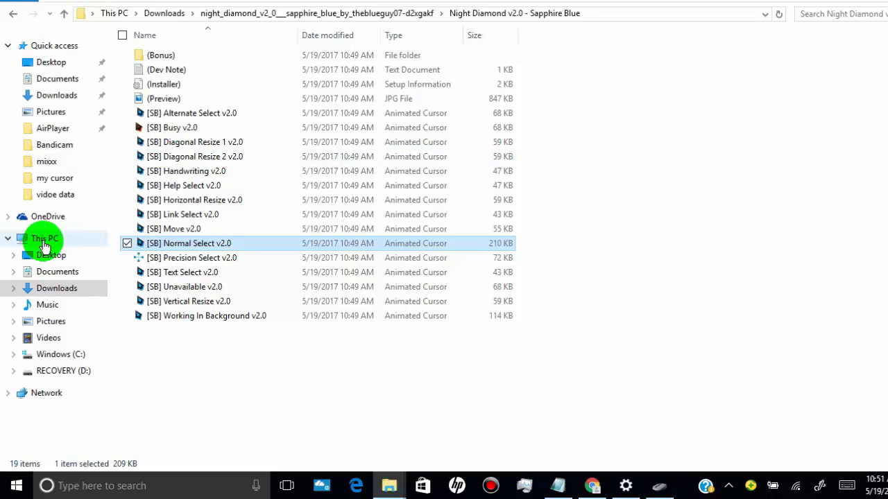
# Step: Navigate via This PC to the Windows folder on the Windows (C:) drive
pyautogui.click(44, 239)
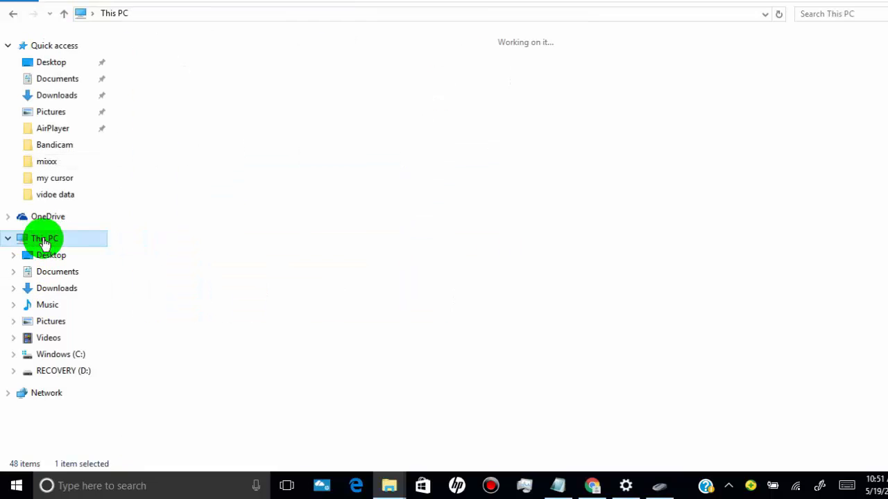
pyautogui.click(44, 239)
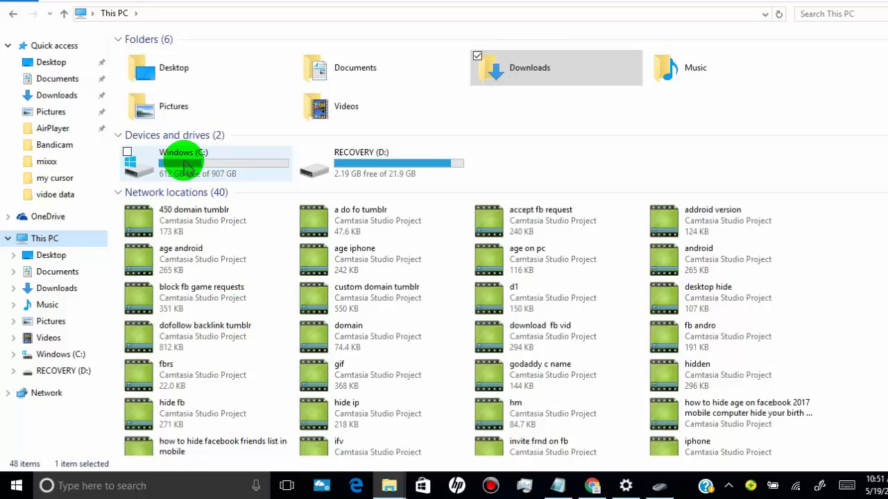
pyautogui.moveTo(208, 164)
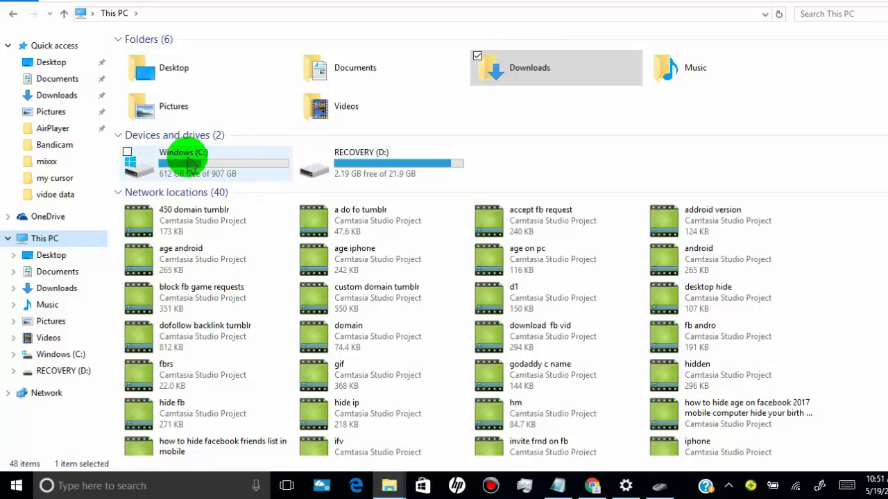
pyautogui.moveTo(197, 163)
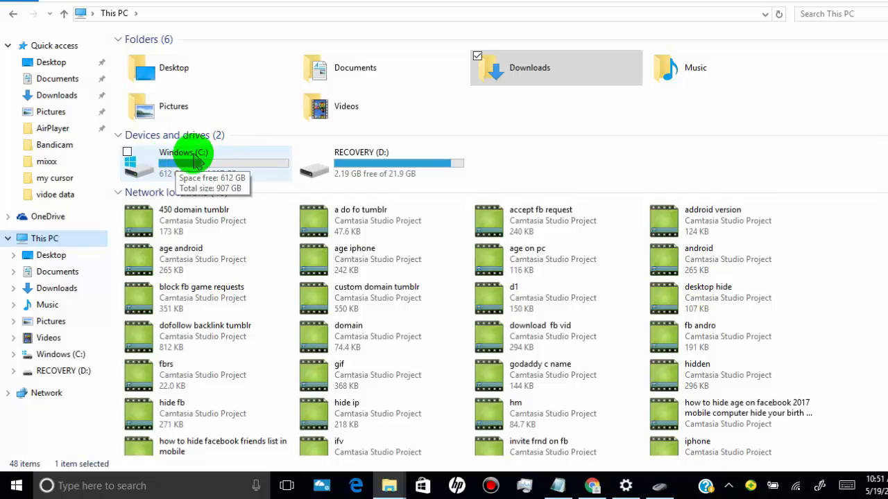
pyautogui.doubleClick(183, 152)
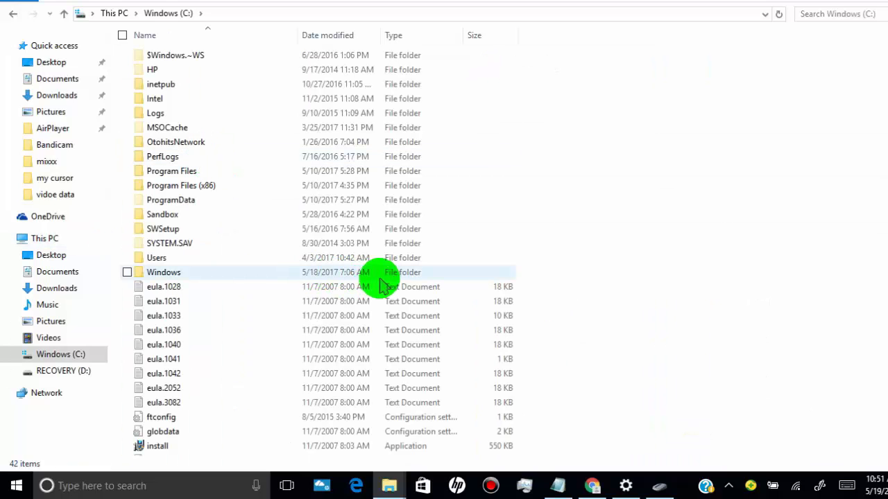
pyautogui.moveTo(284, 278)
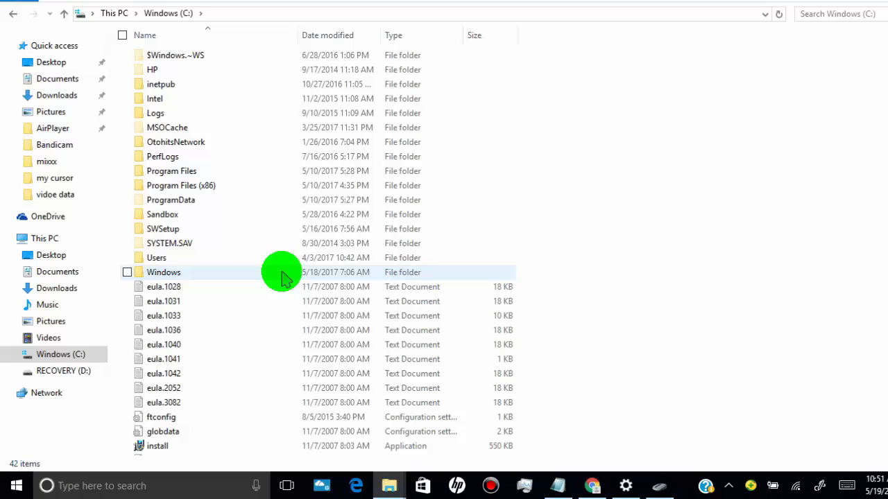
pyautogui.moveTo(266, 278)
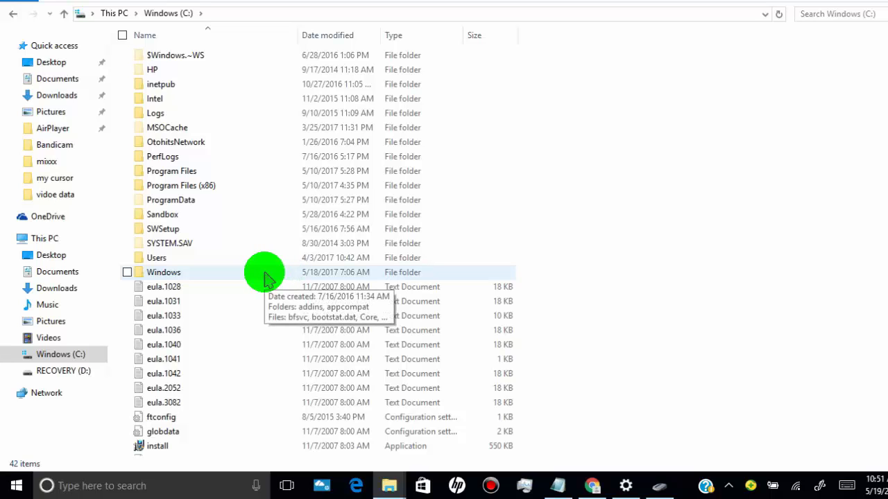
pyautogui.doubleClick(163, 272)
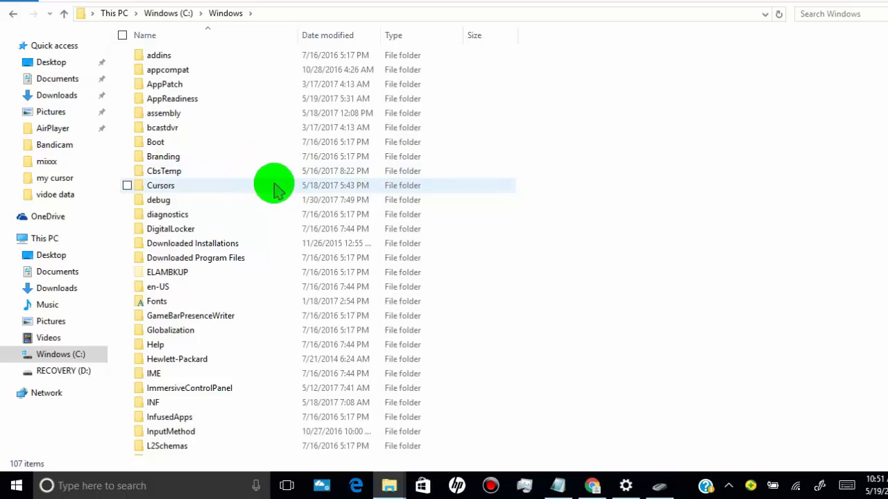
# Step: Inside Cursors, create a new folder named 'my custom cursors'
pyautogui.doubleClick(161, 186)
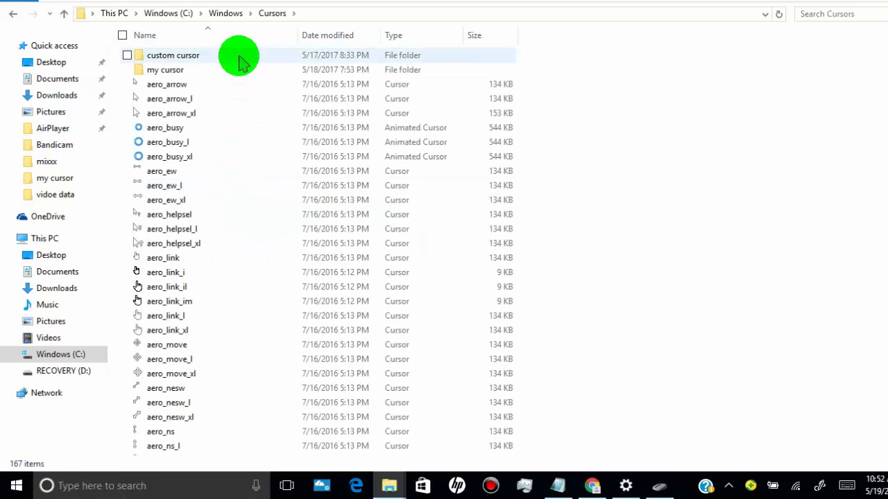
pyautogui.moveTo(659, 158)
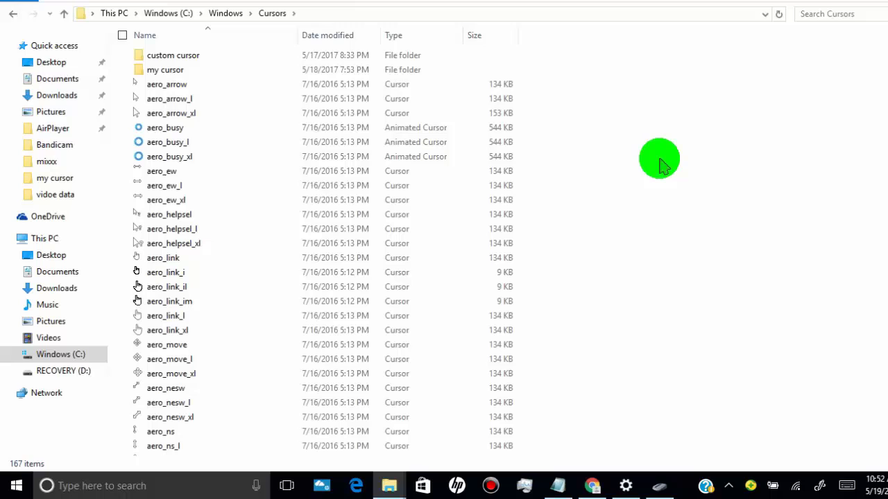
pyautogui.rightClick(659, 158)
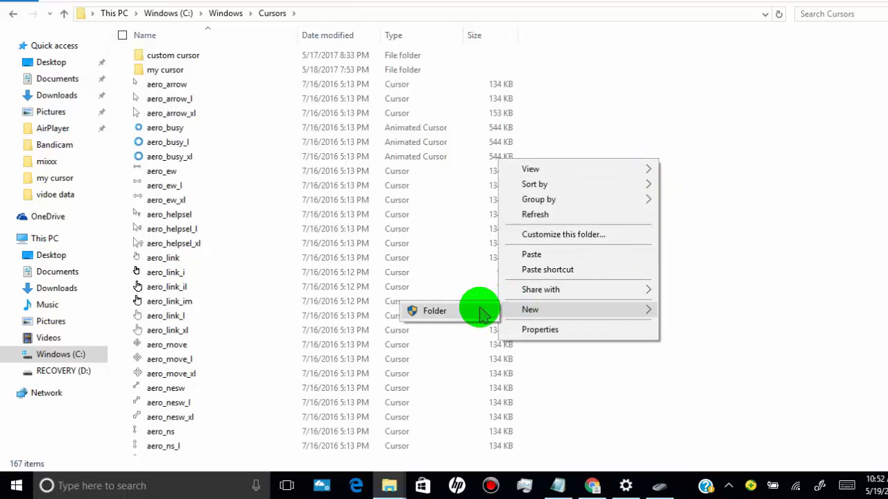
pyautogui.click(433, 311)
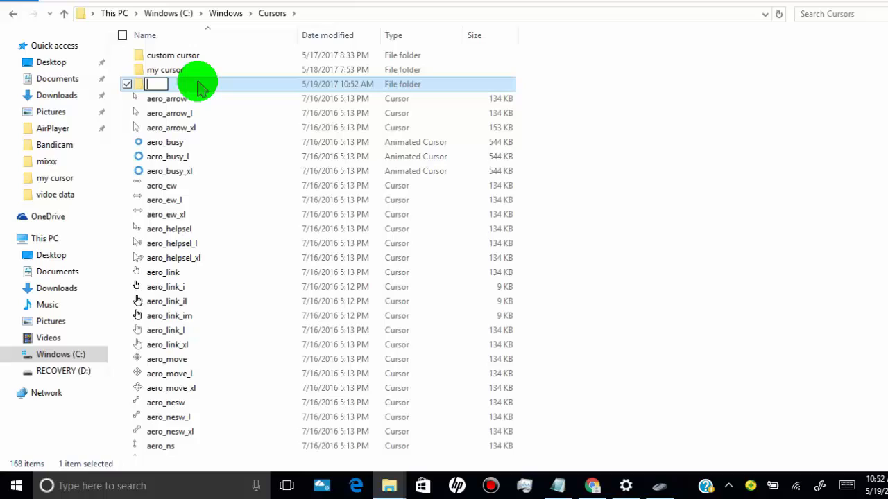
pyautogui.write('my custom')
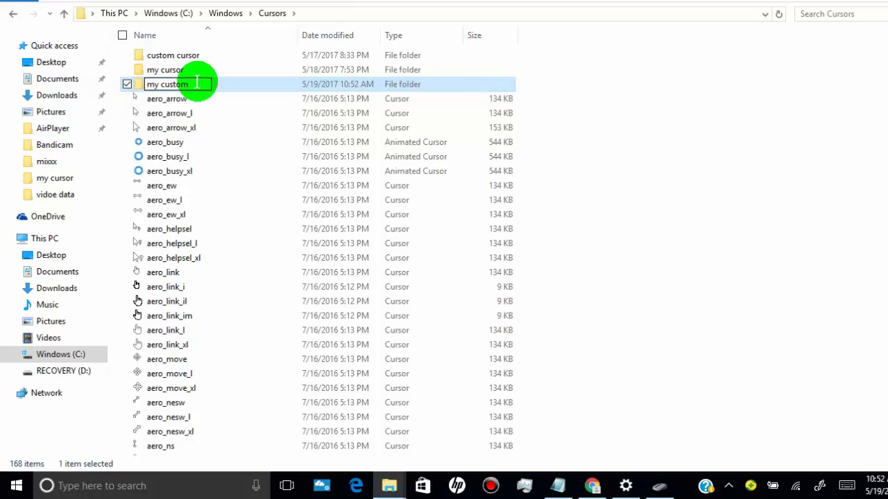
pyautogui.write('cu')
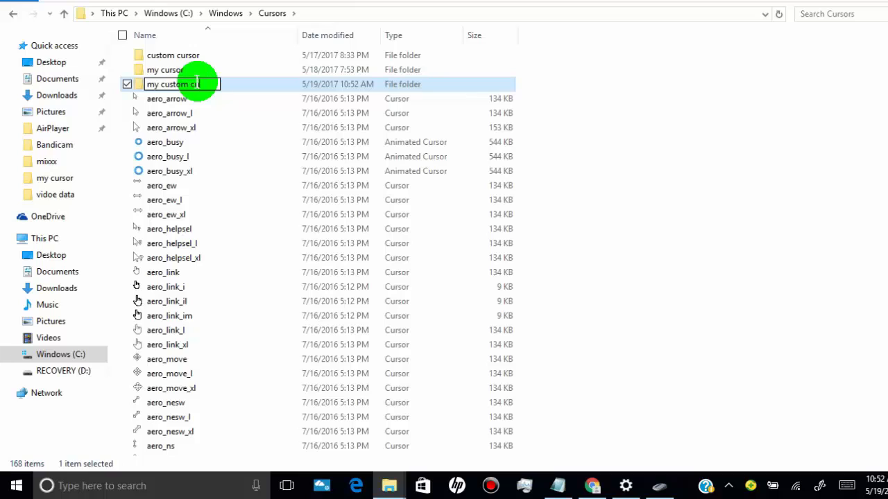
pyautogui.write('ursors')
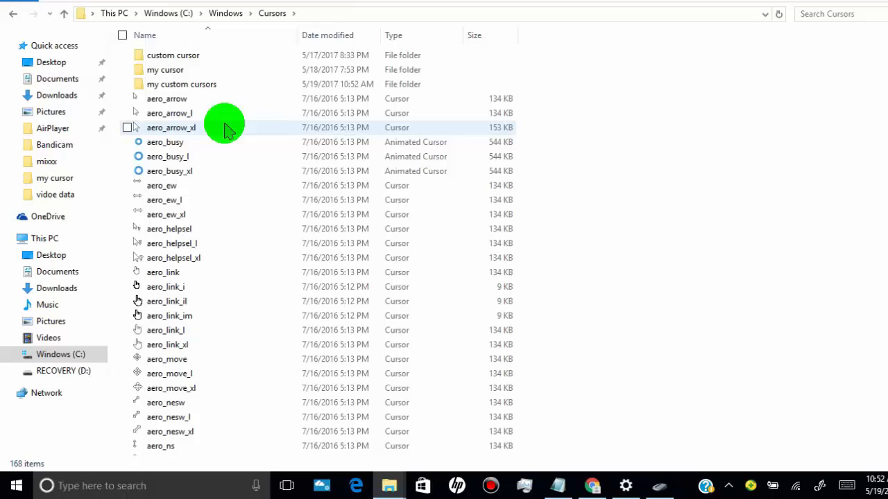
pyautogui.moveTo(208, 84)
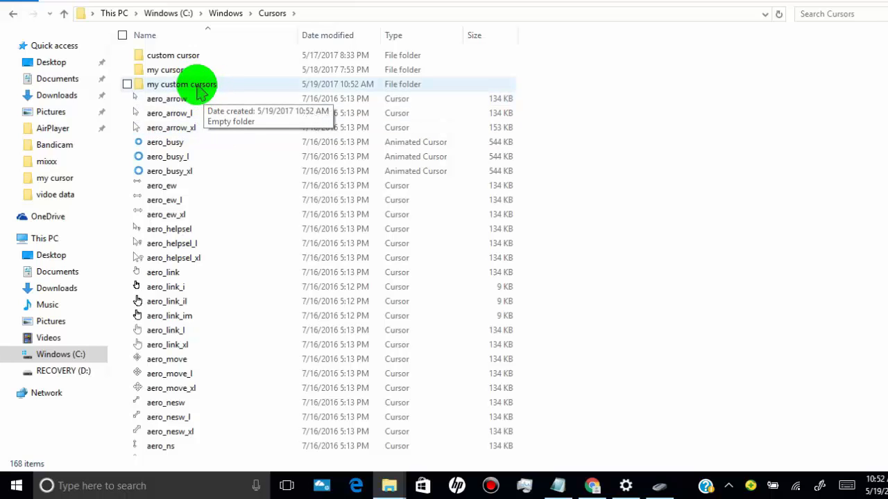
pyautogui.moveTo(197, 85)
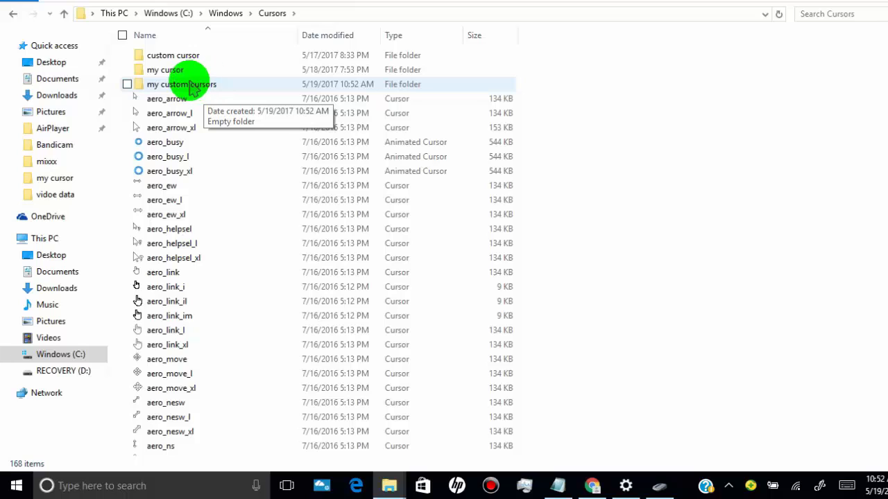
# Step: Paste the copied cursor into the my custom cursors folder, granting administrator permission
pyautogui.doubleClick(182, 85)
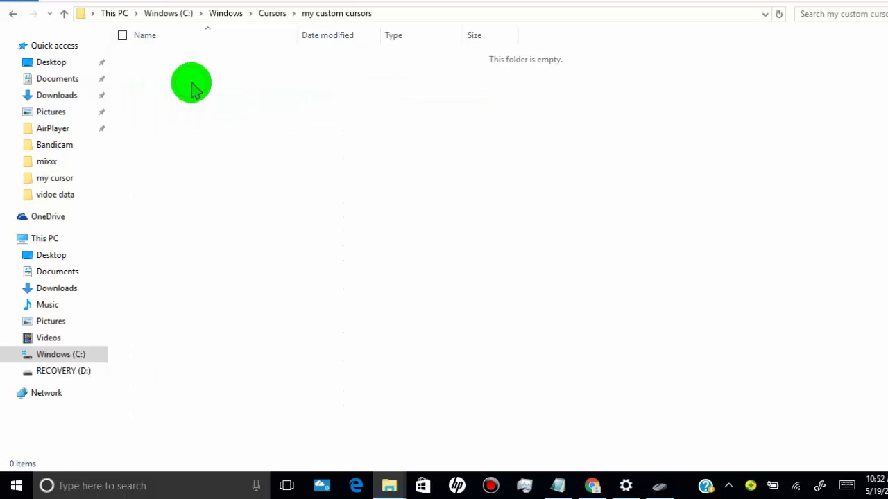
pyautogui.moveTo(288, 94)
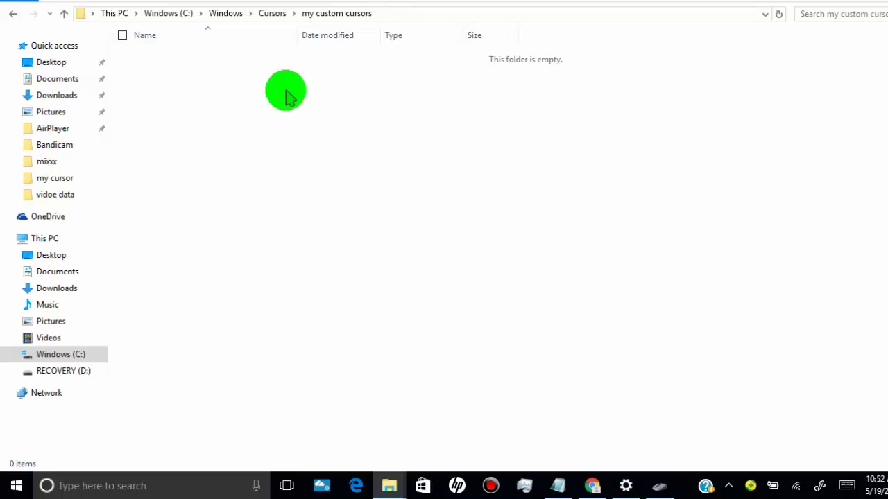
pyautogui.moveTo(405, 110)
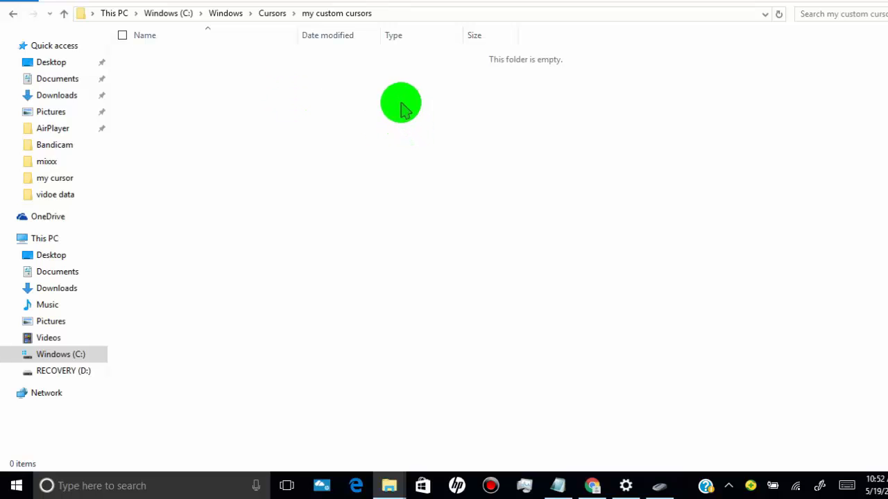
pyautogui.rightClick(399, 102)
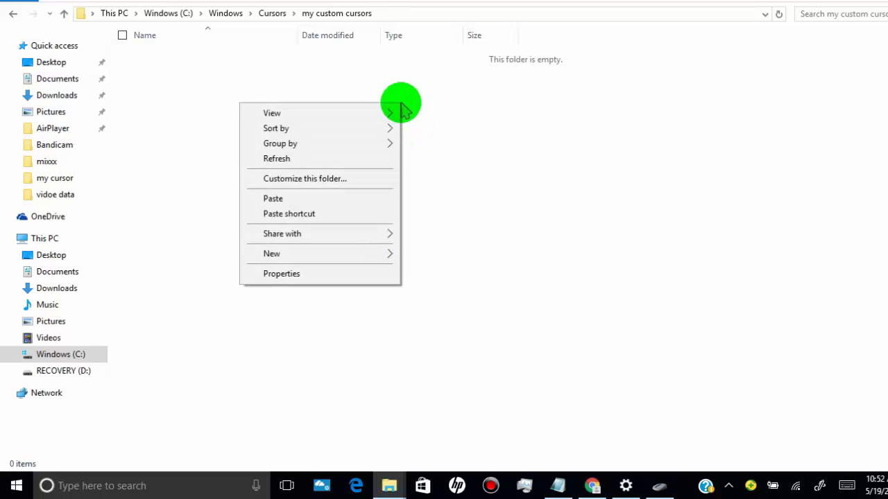
pyautogui.moveTo(300, 203)
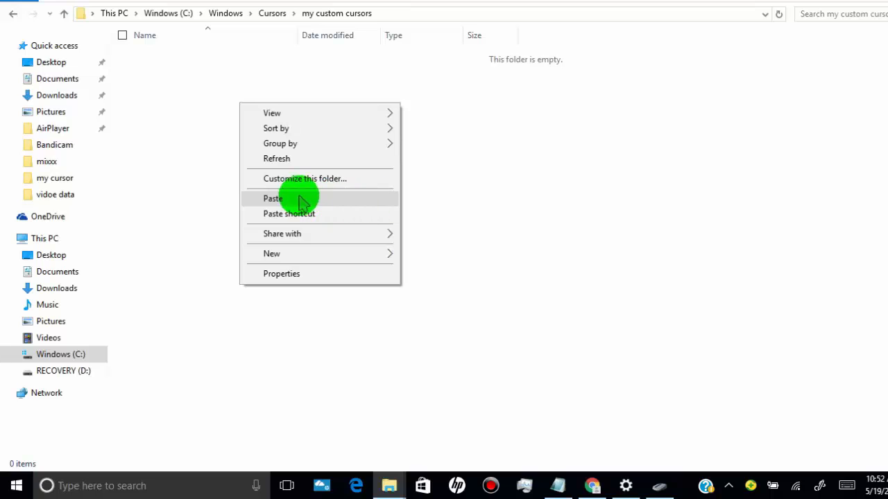
pyautogui.click(272, 198)
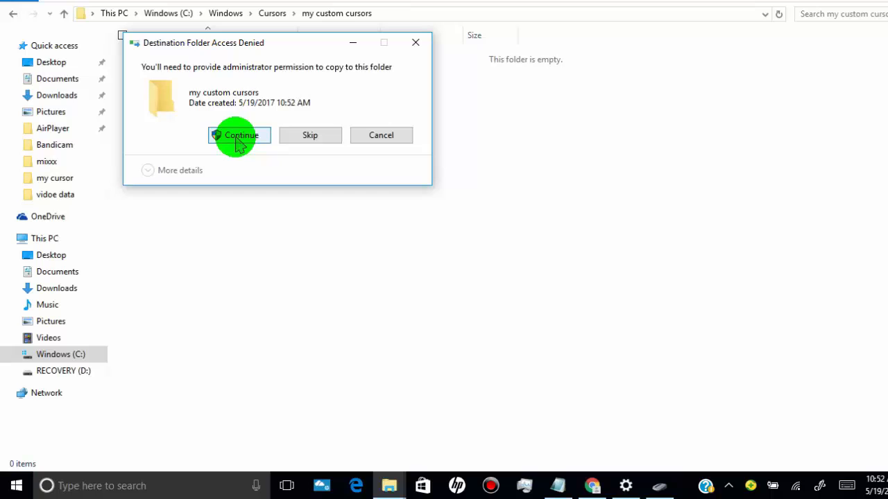
pyautogui.click(238, 134)
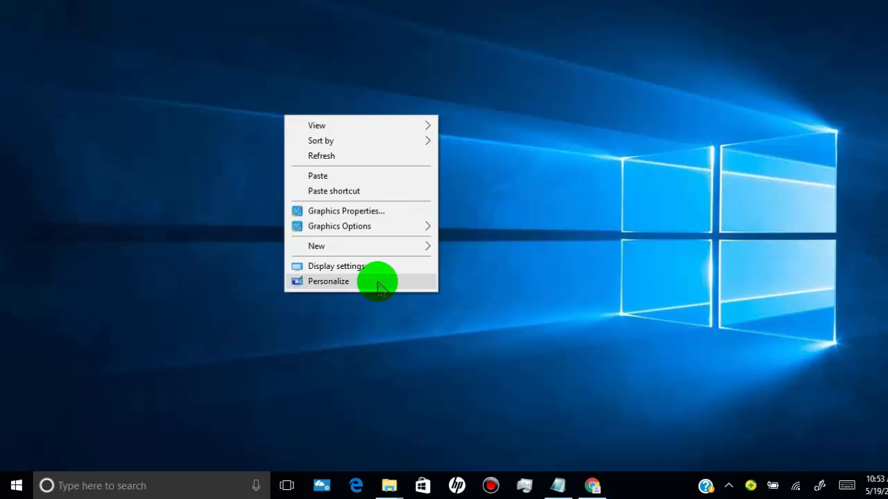
# Step: Reach Mouse Properties through Personalize > Themes > Mouse pointer settings
pyautogui.click(327, 280)
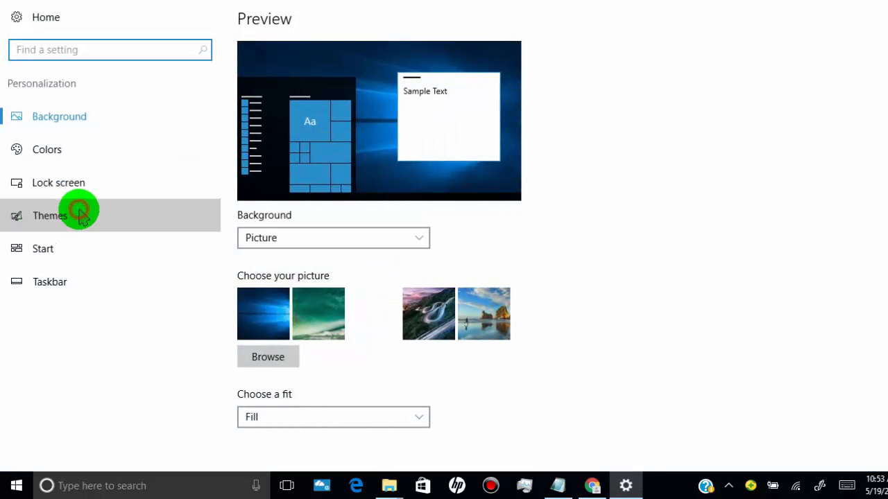
pyautogui.click(50, 216)
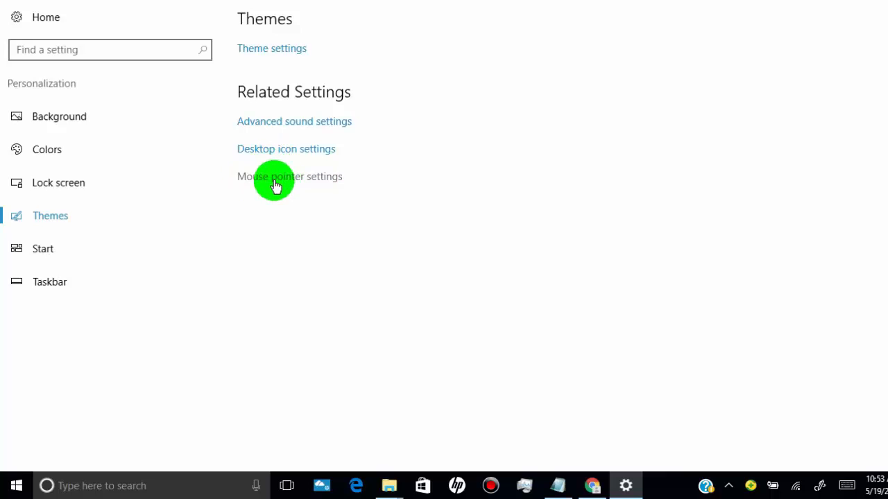
pyautogui.click(290, 176)
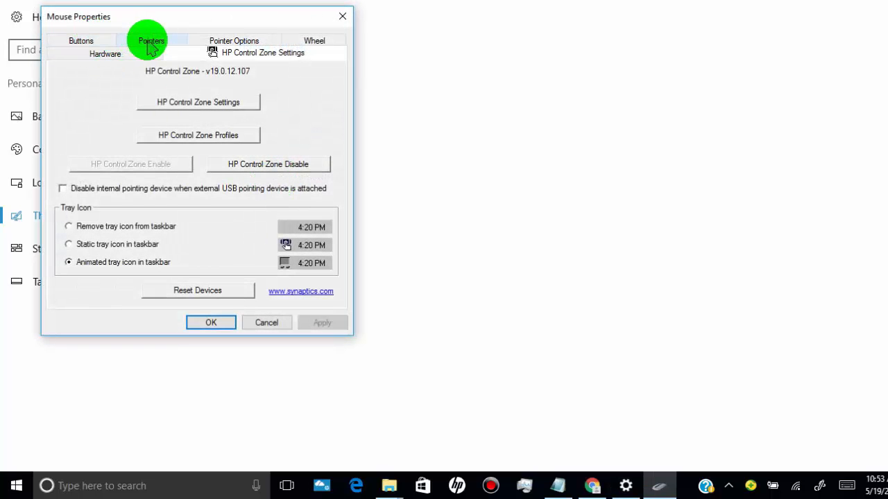
# Step: Switch Mouse Properties to the Pointers list showing Normal Select and other roles
pyautogui.click(151, 41)
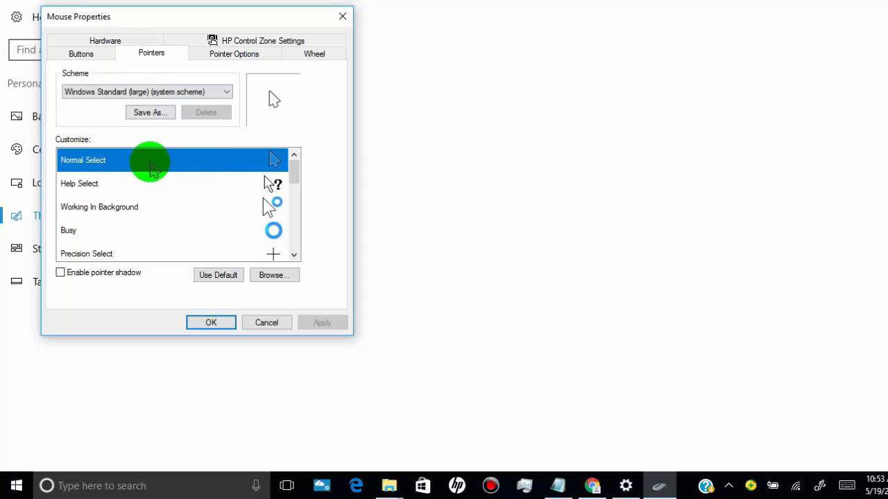
pyautogui.moveTo(610, 147)
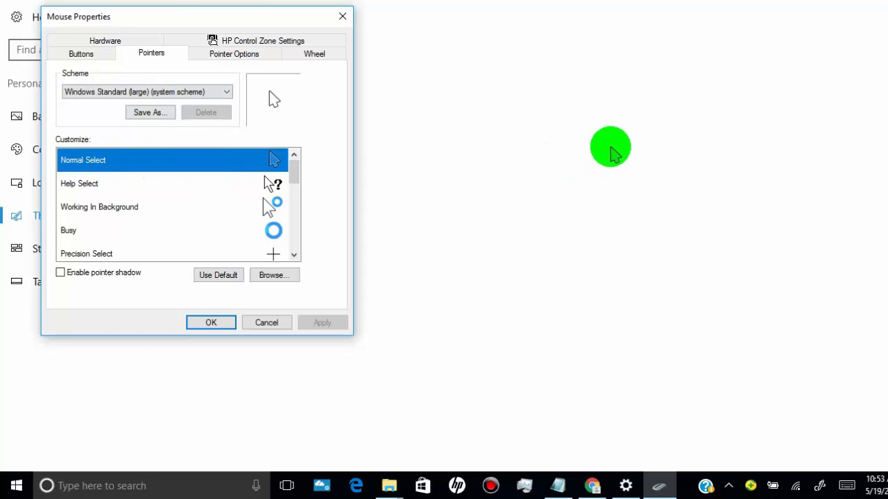
pyautogui.moveTo(202, 191)
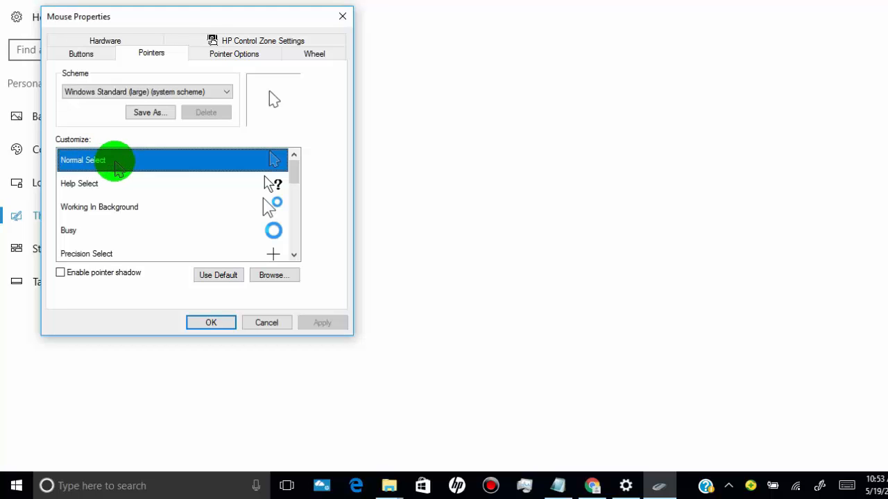
# Step: Browse to my custom cursors and assign [SB] Normal Select v2.0 as the Normal Select pointer
pyautogui.click(274, 274)
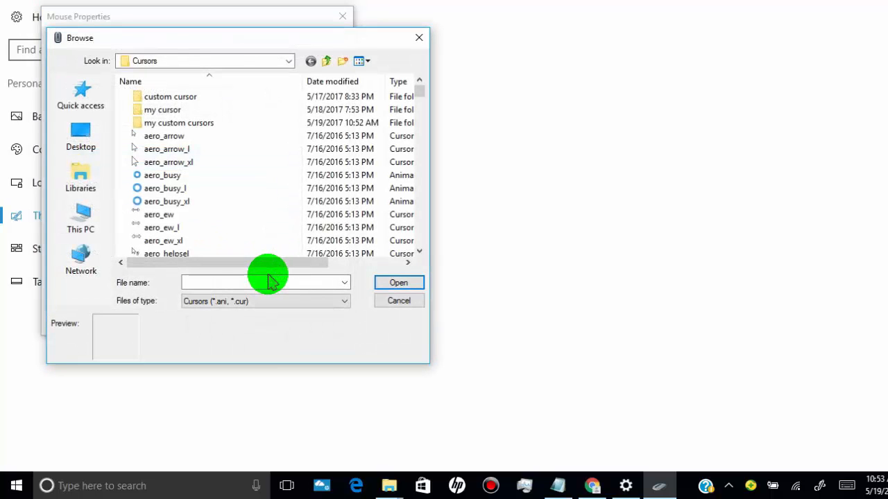
pyautogui.moveTo(179, 122)
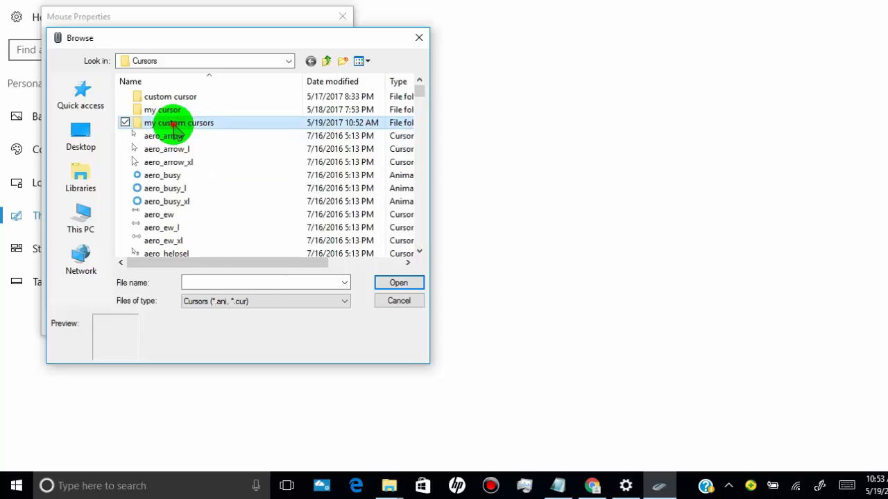
pyautogui.doubleClick(179, 122)
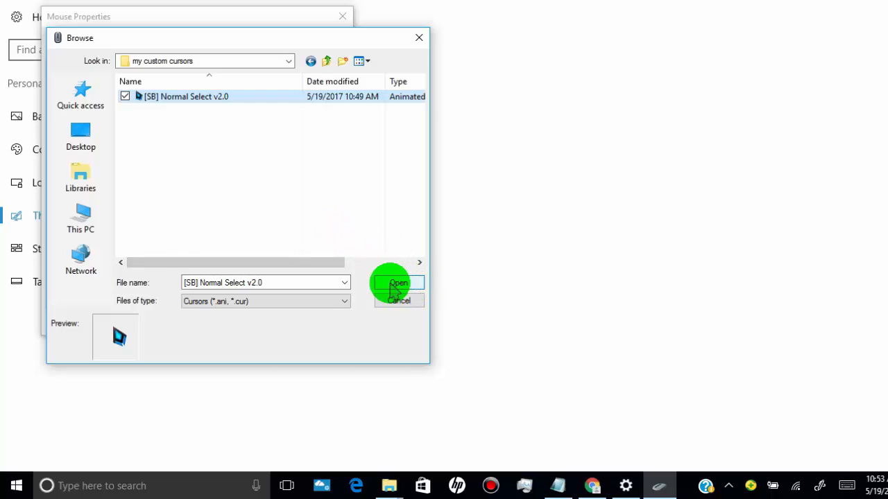
pyautogui.click(397, 283)
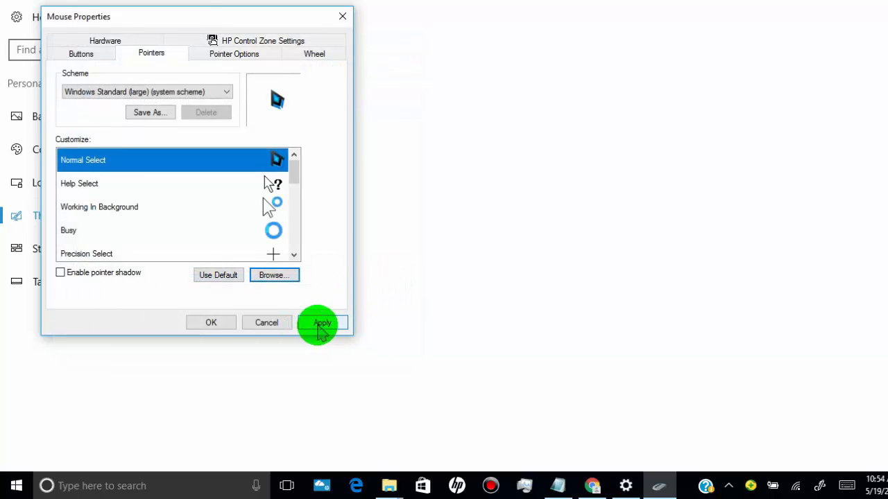
# Step: Apply the diamond Normal Select pointer and confirm with OK, closing Mouse Properties
pyautogui.click(322, 322)
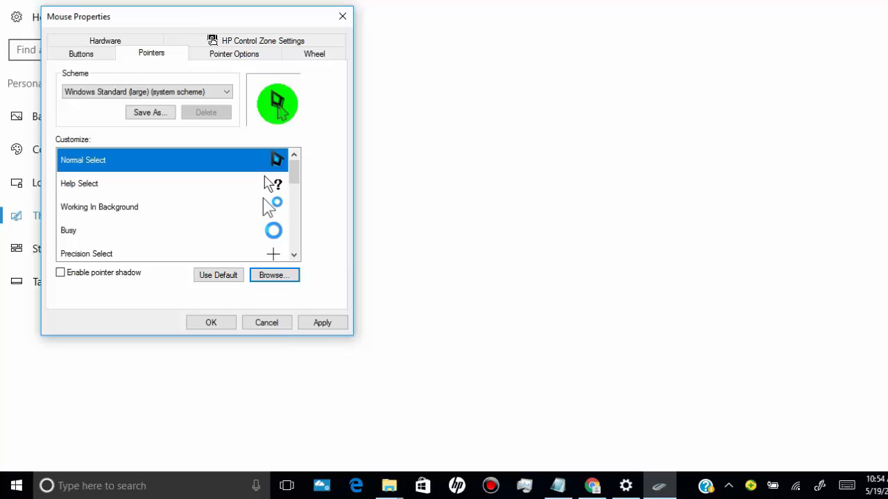
pyautogui.click(322, 321)
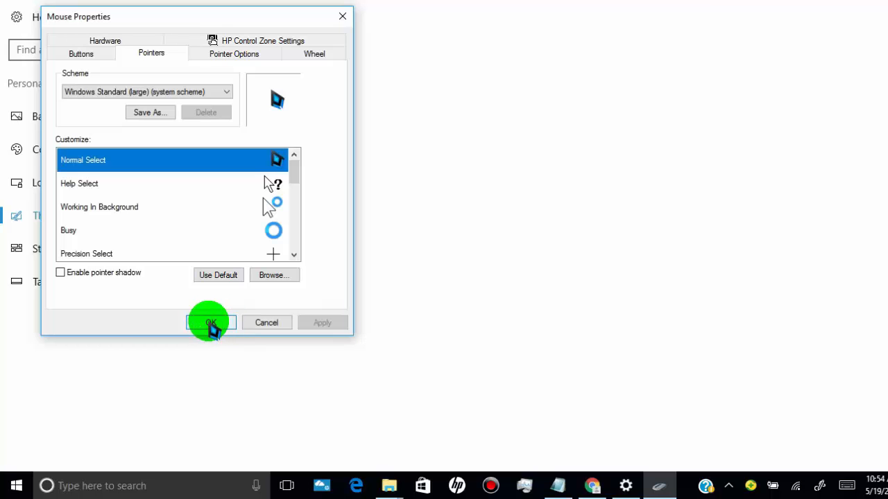
pyautogui.click(211, 322)
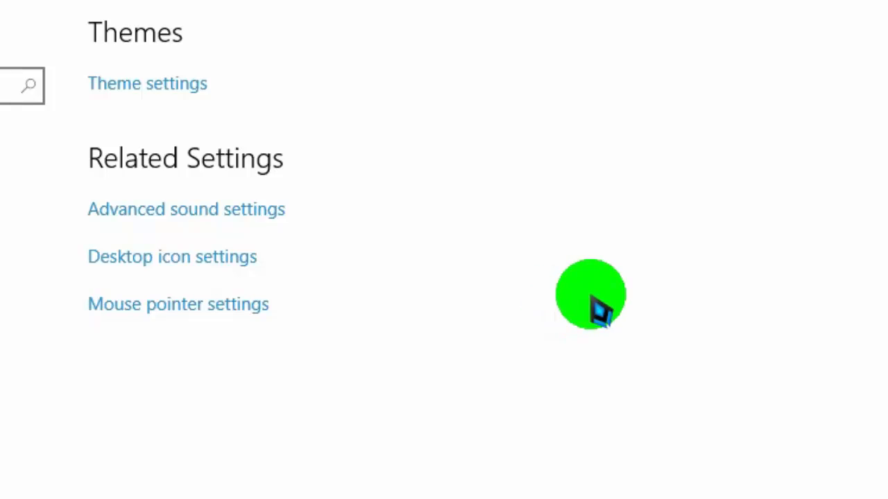
pyautogui.moveTo(238, 261)
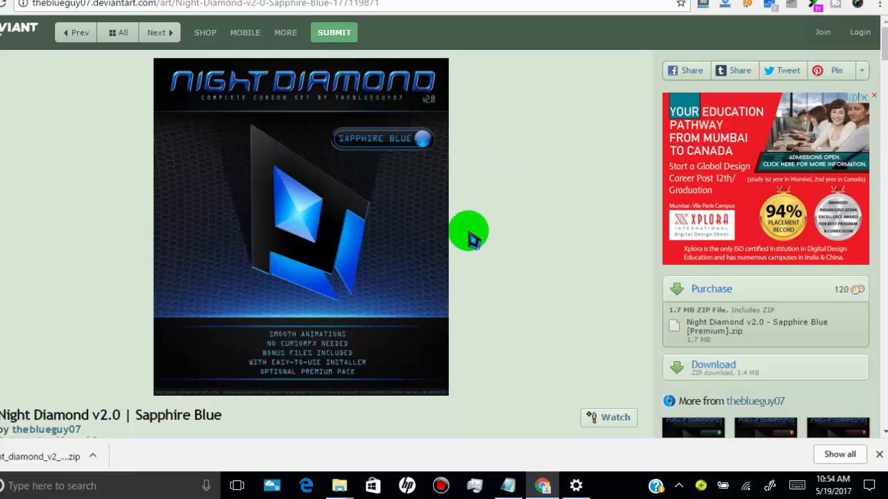
pyautogui.moveTo(480, 230)
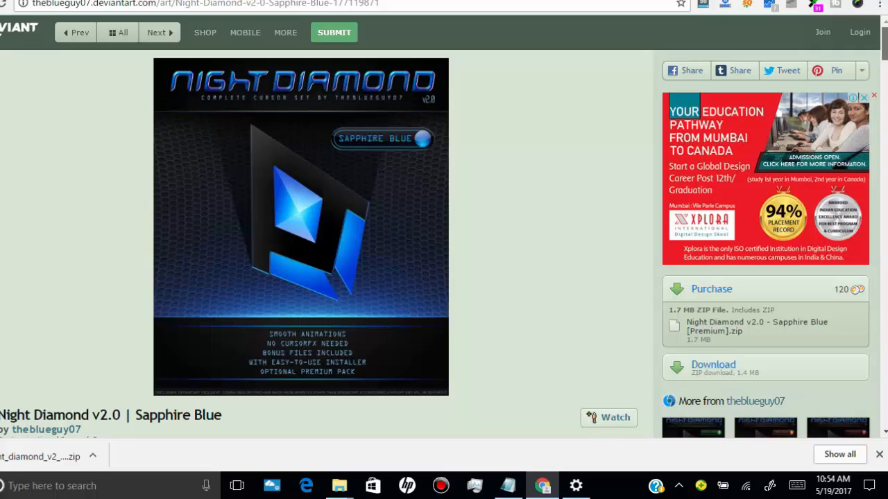
pyautogui.scroll(-3)
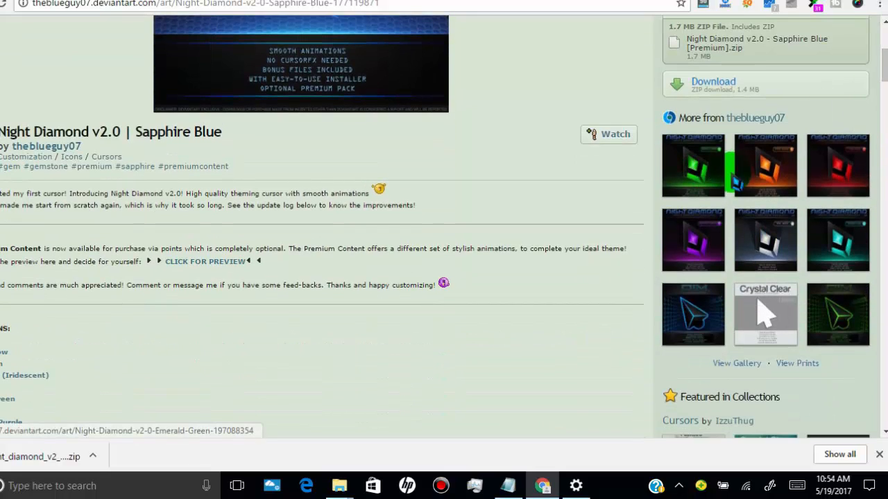
pyautogui.moveTo(742, 243)
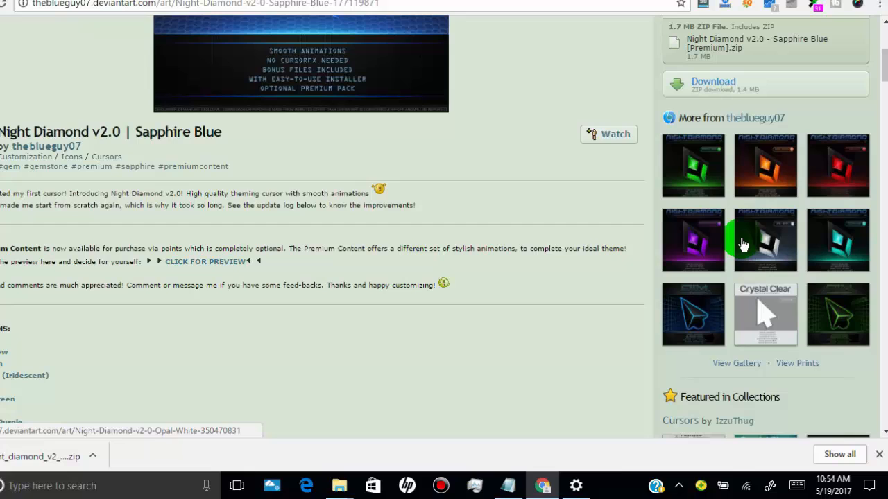
pyautogui.moveTo(840, 316)
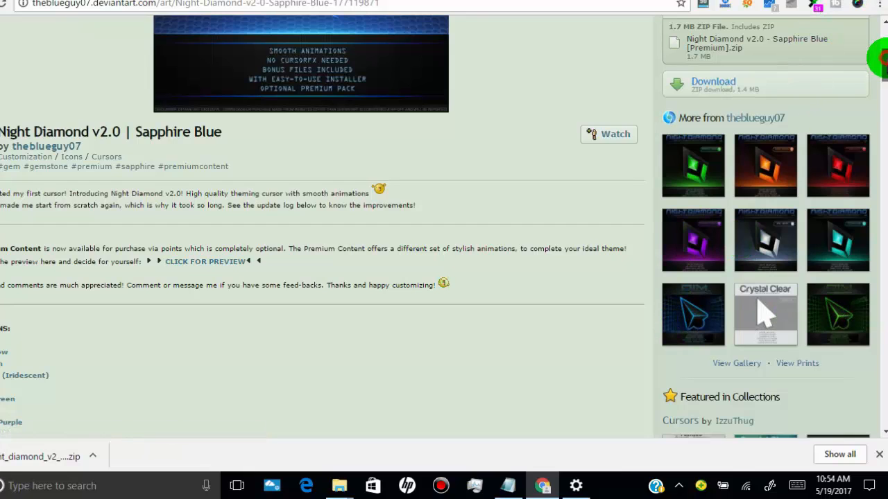
pyautogui.scroll(3)
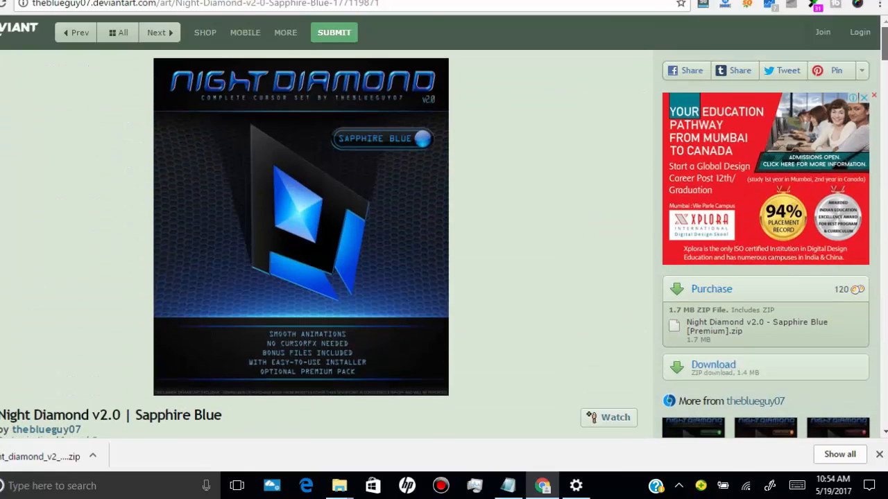